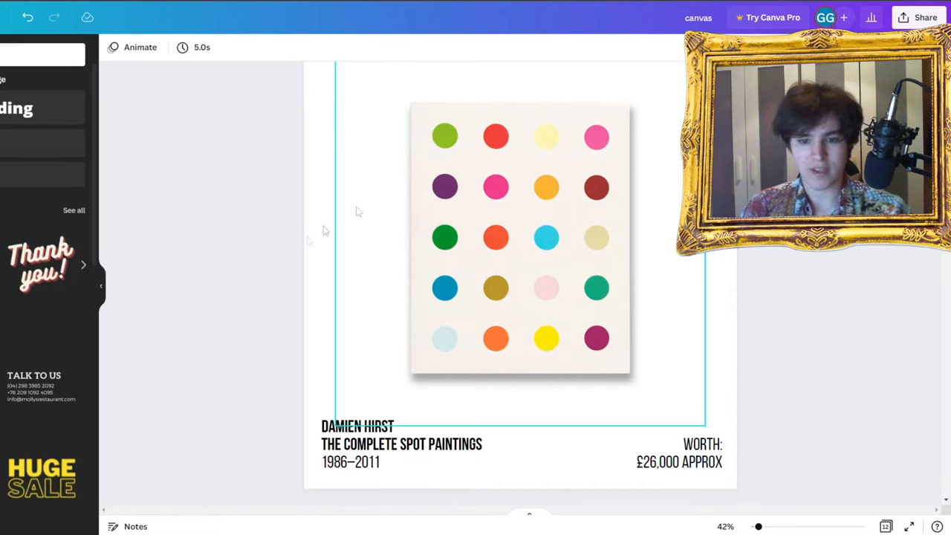
scroll("down", 3)
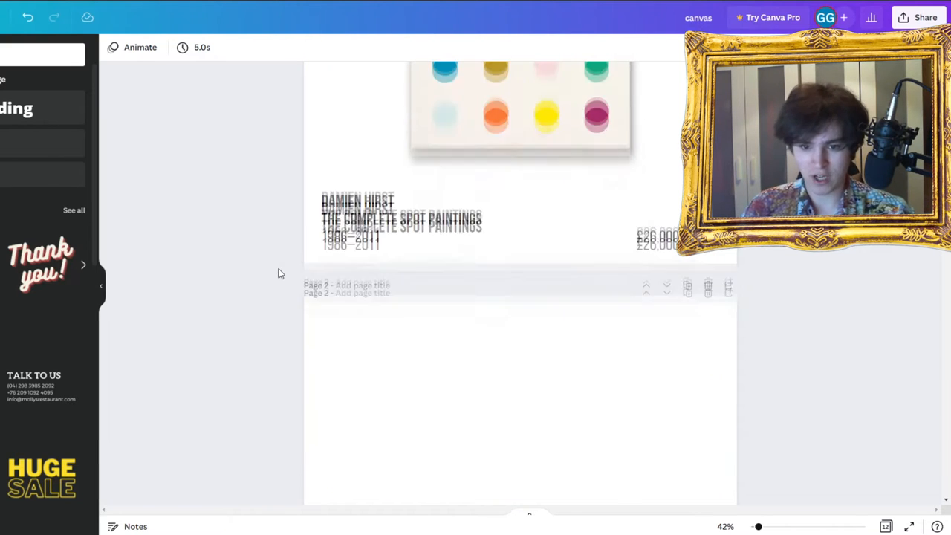